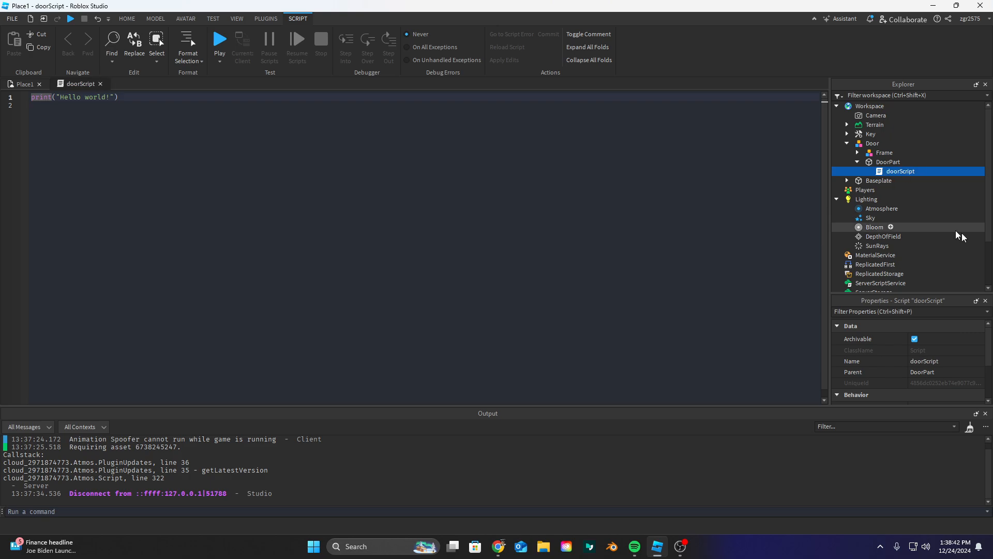
Replace the print line with a Variables comment and local doorPart = script.Parent with a 2-second ttso
{"action": "left_click", "coordinate": [533, 216]}
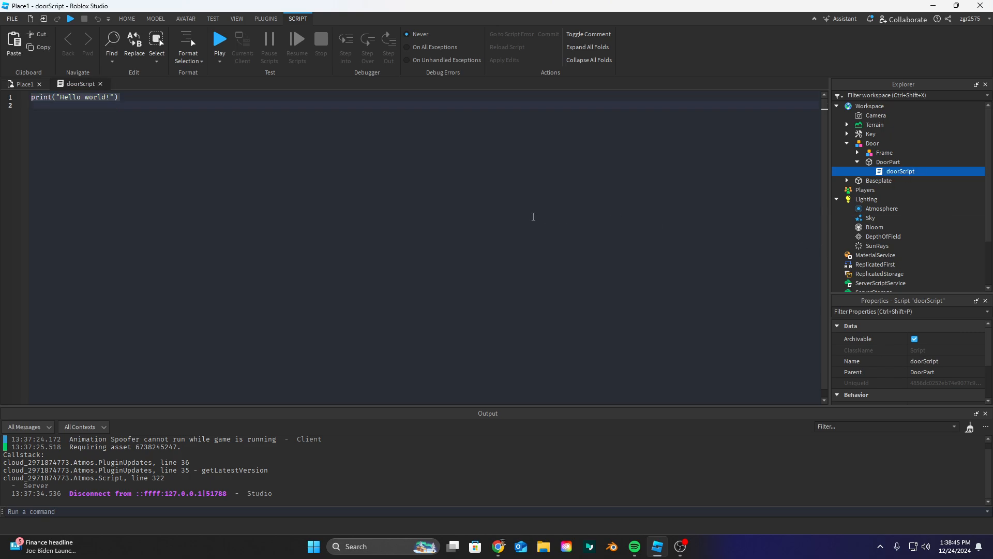
{"action": "type", "text": "-- // Varibles \\\\ --"}
{"action": "type", "text": "loca"}
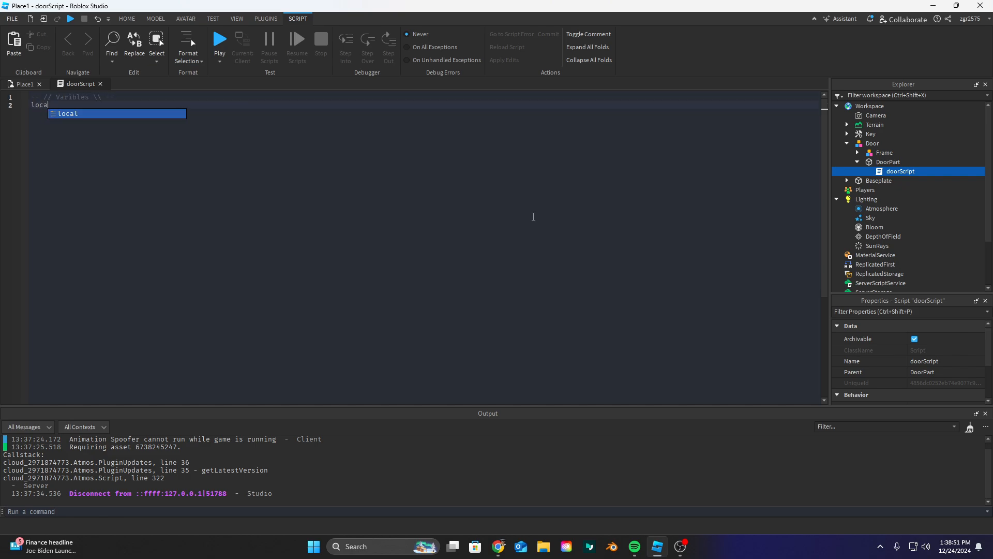
{"action": "type", "text": "doorPart = script.p"}
{"action": "left_click", "coordinate": [427, 120]}
{"action": "type", "text": "local ttso = 2"}
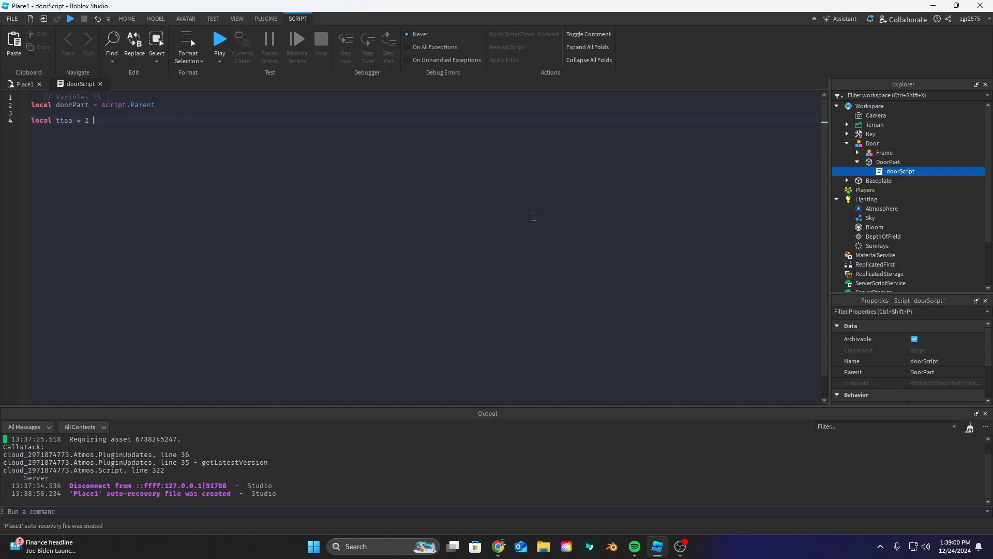
{"action": "type", "text": "-- The amount of time the door remains open"}
{"action": "type", "text": "local k"}
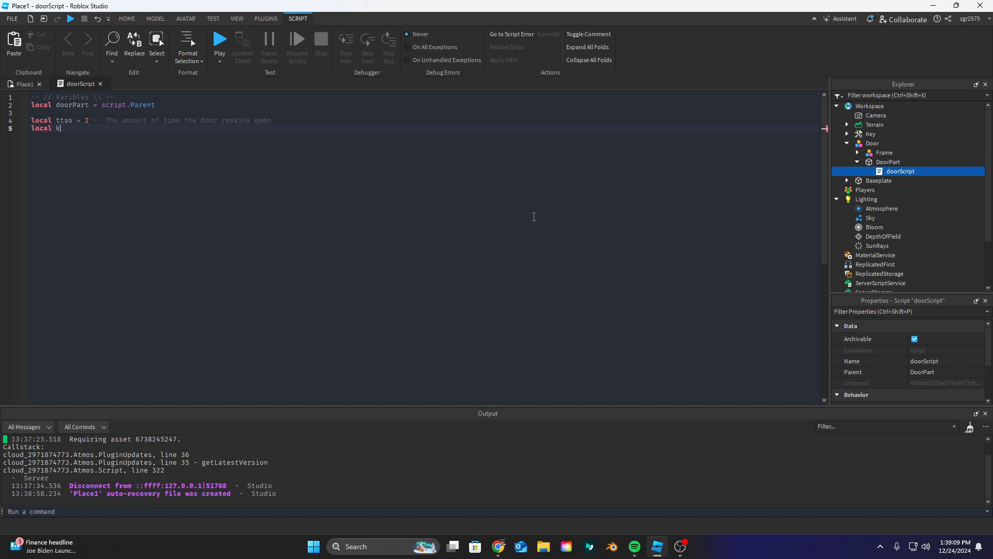
Declare keyName = "Key" and add a Functions comment header
{"action": "type", "text": "eyName = \"Kety\""}
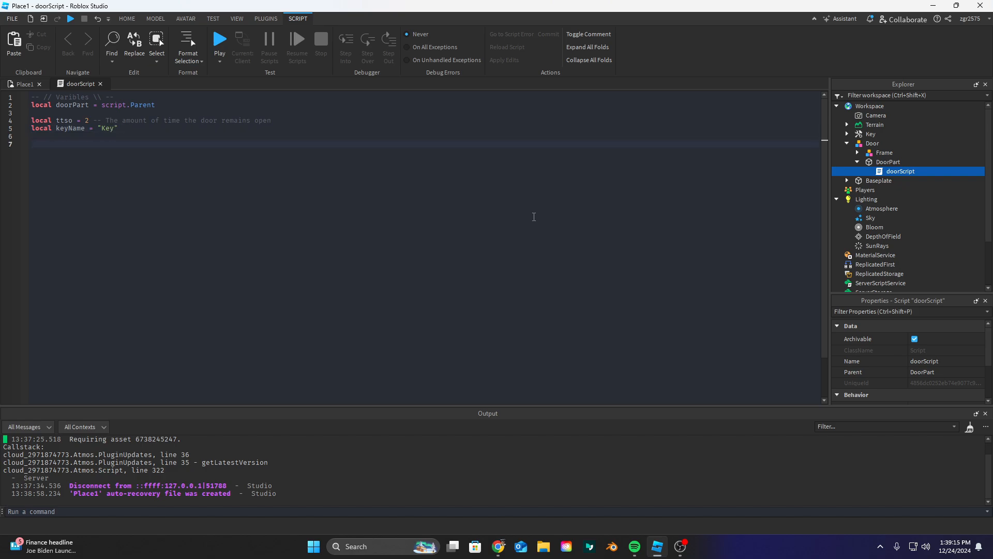
{"action": "type", "text": "-- // Functions \\\\ --"}
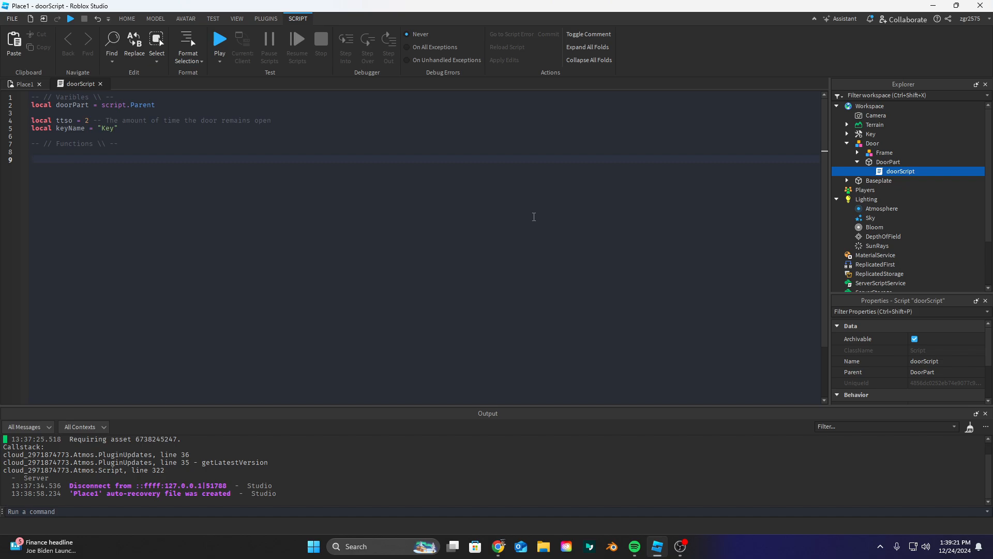
Write onTouch() setting doorPart CanCollide false, Transparency 0.5, then task.wait(ttso)
{"action": "type", "text": "local function onTOu"}
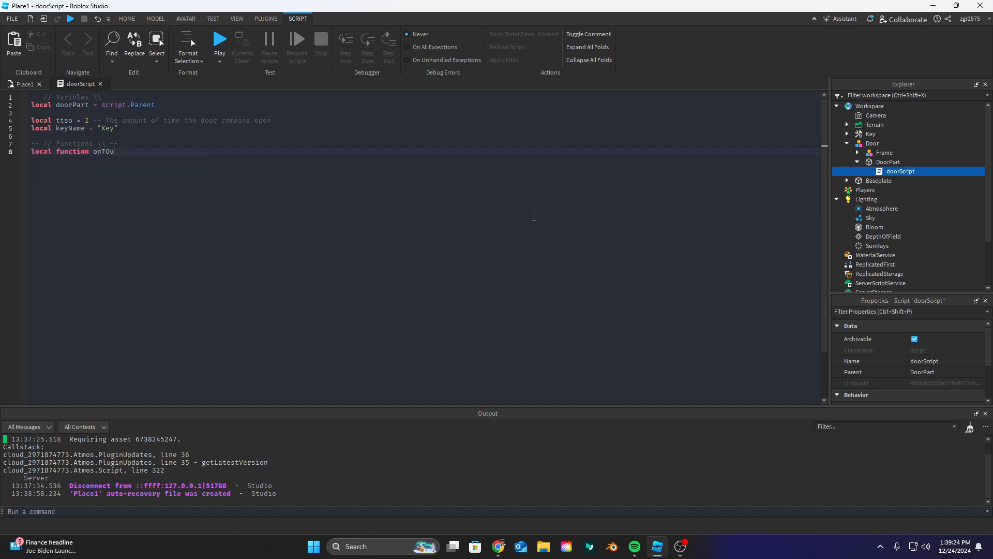
{"action": "type", "text": "ch()"}
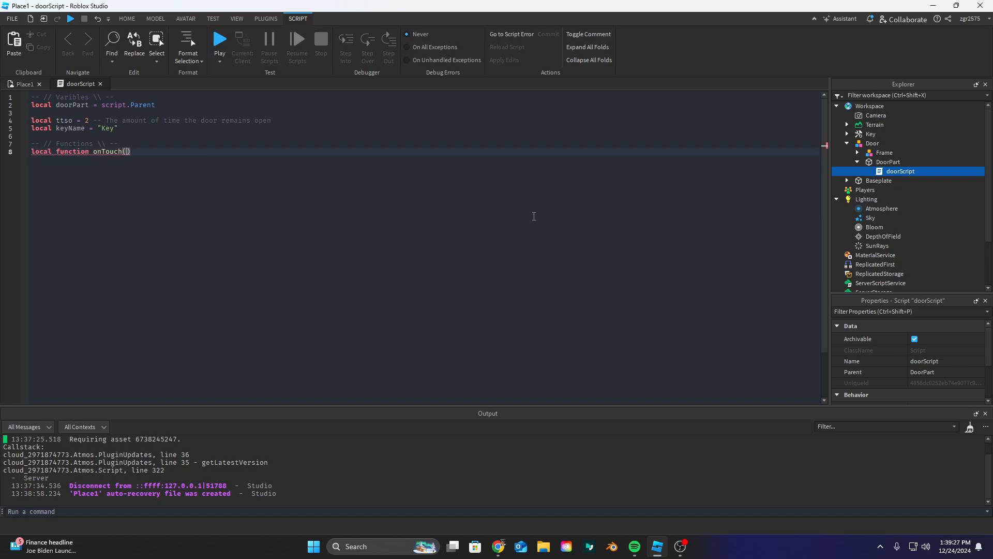
{"action": "type", "text": "doorPart."}
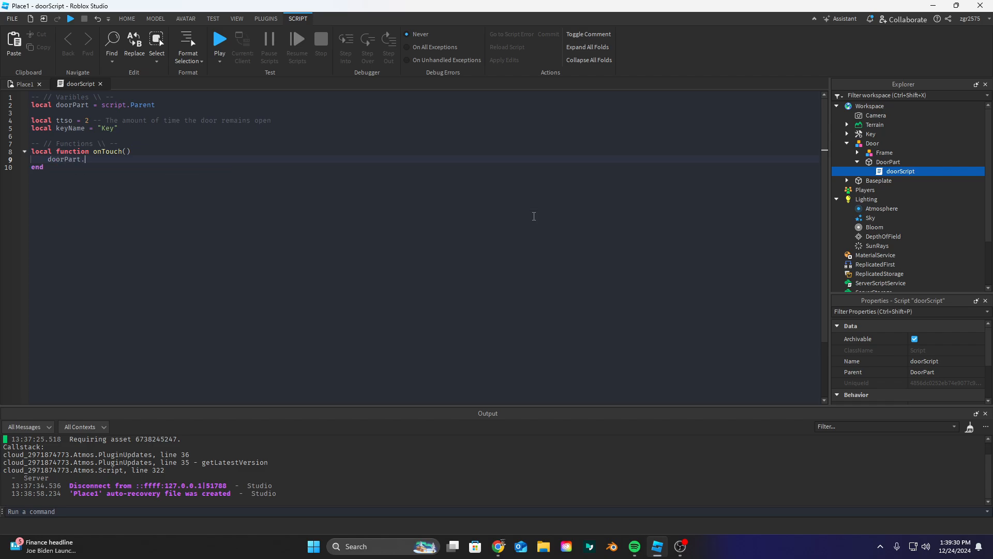
{"action": "type", "text": "CanCollide = falsedoo"}
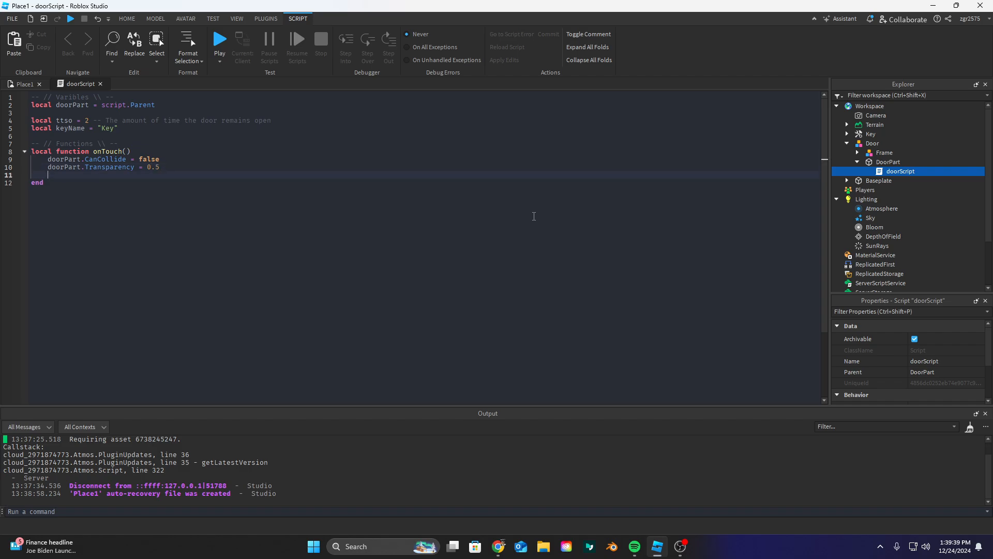
{"action": "type", "text": "t"}
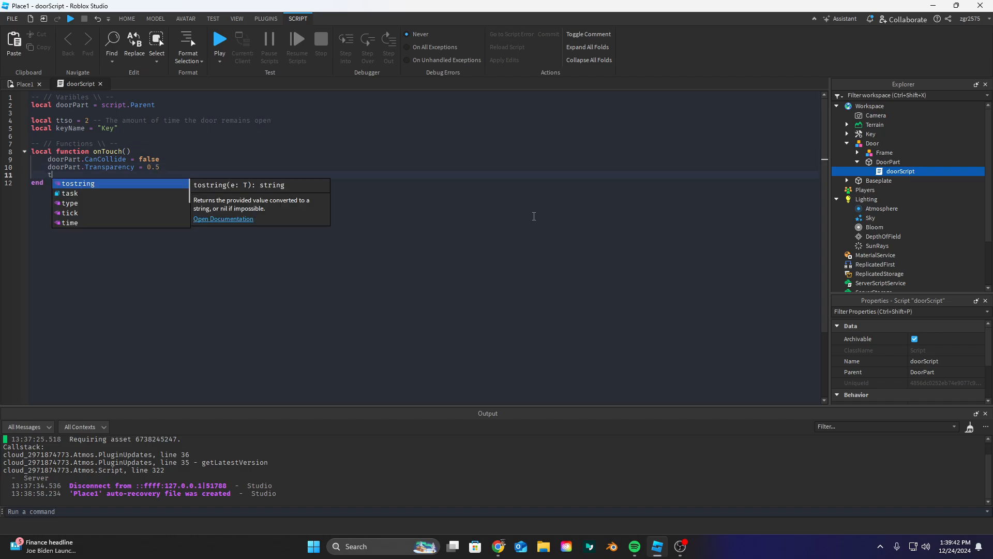
{"action": "type", "text": "ask.wait()"}
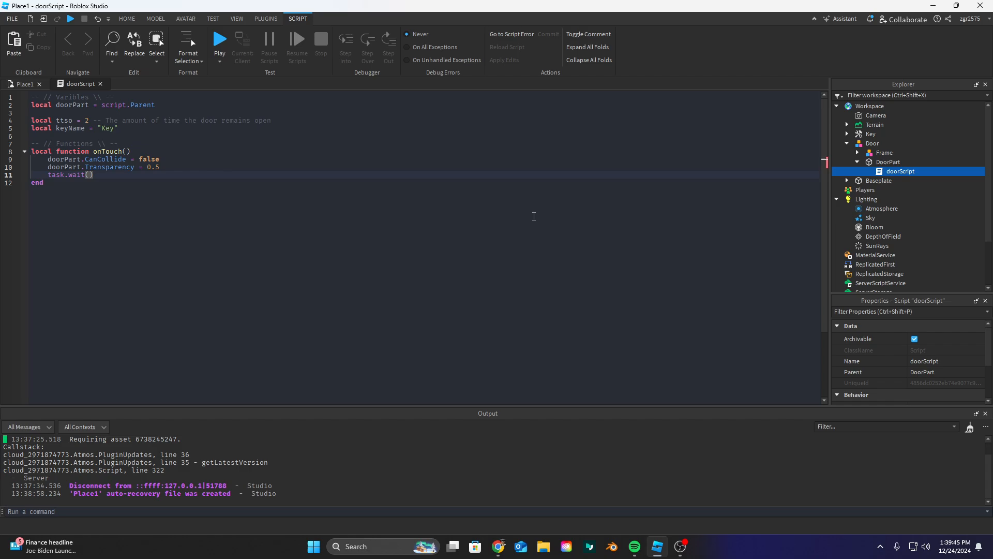
{"action": "type", "text": "ttso"}
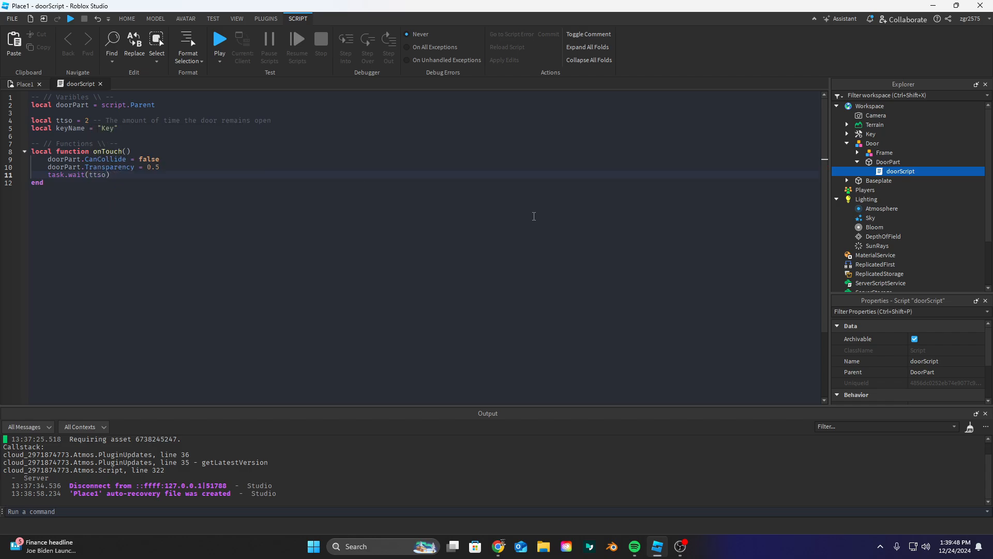
Restore CanCollide true and Transparency 0 after the wait, and annotate the keyName line
{"action": "type", "text": "doorPart"}
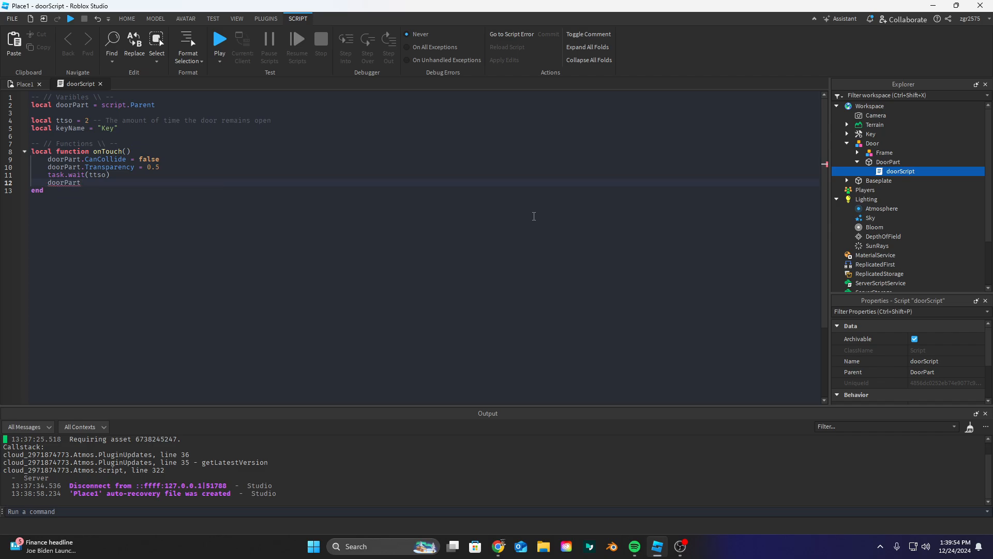
{"action": "type", "text": ".CanCollide"}
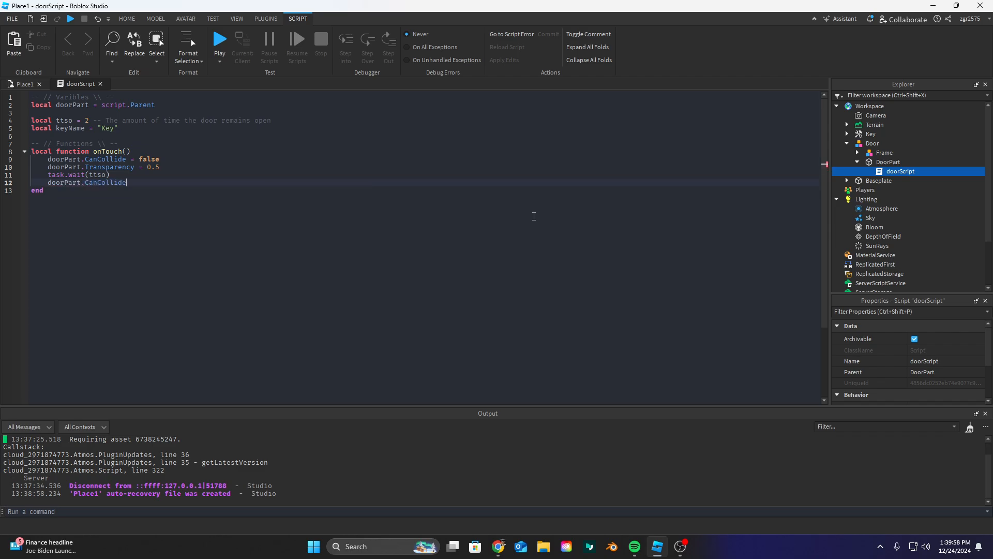
{"action": "type", "text": "= true"}
{"action": "type", "text": "doorPart.Transparency ="}
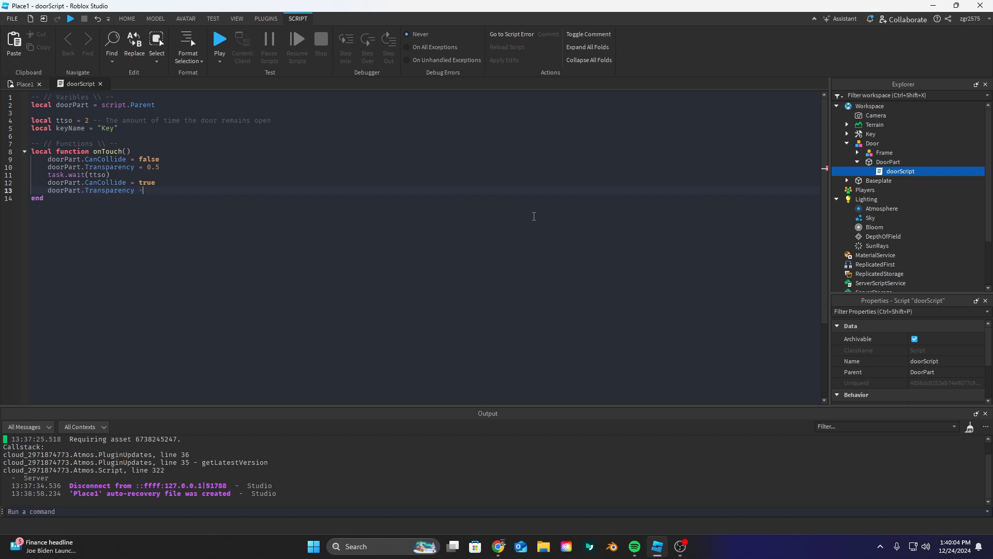
{"action": "type", "text": "0"}
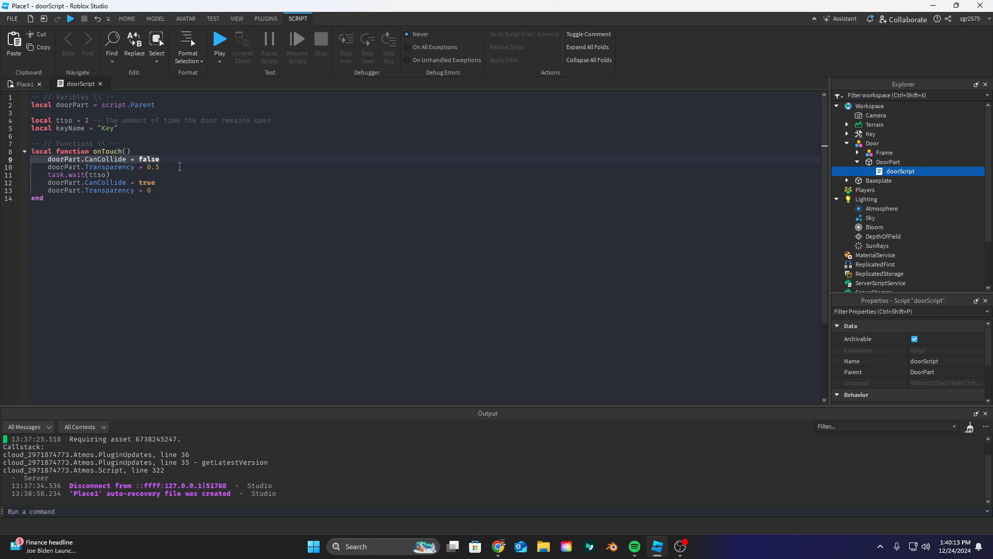
{"action": "left_click", "coordinate": [102, 175]}
{"action": "type", "text": " -- The name of the key"}
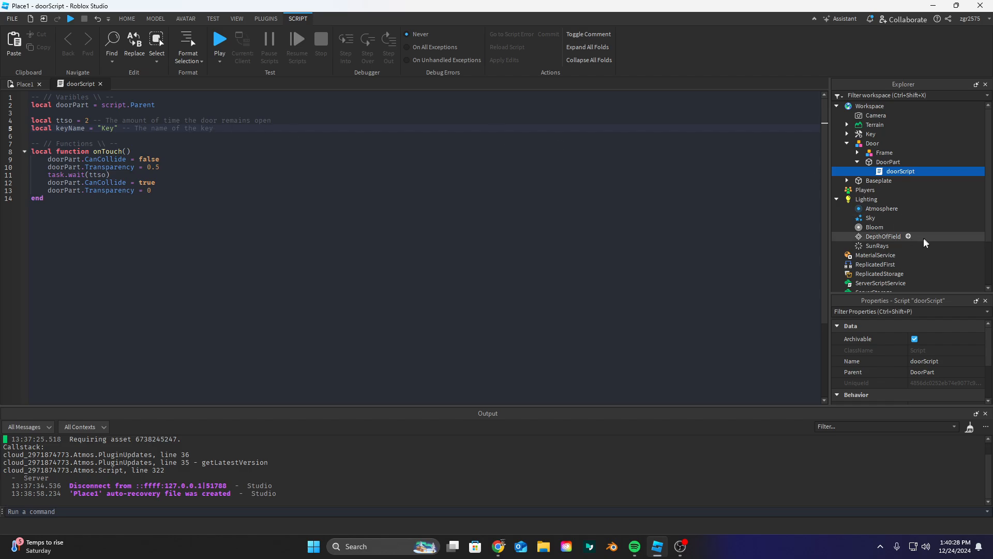
Declare local function validateKey(part) below onTouch, correcting a mistyped assignment form
{"action": "left_click", "coordinate": [870, 134]}
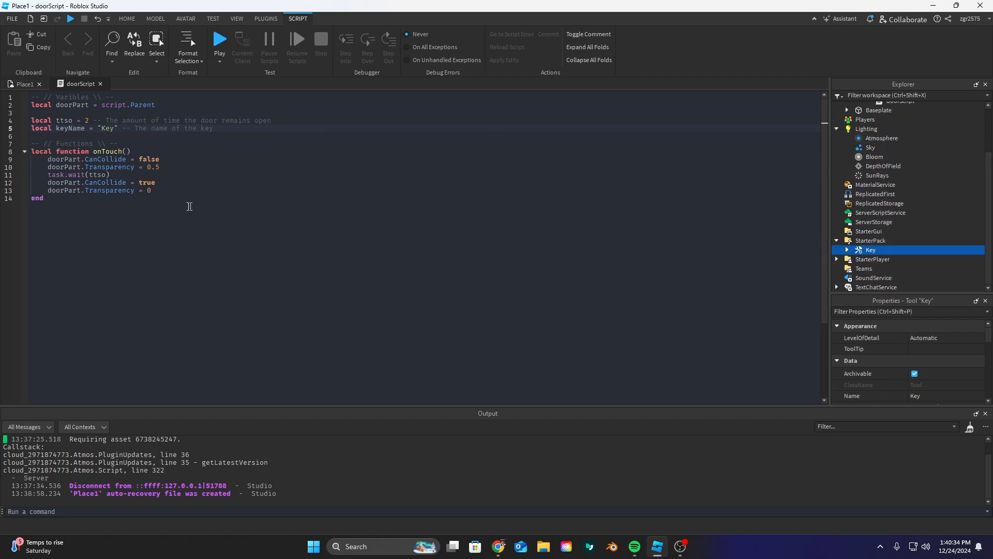
{"action": "type", "text": "local vc"}
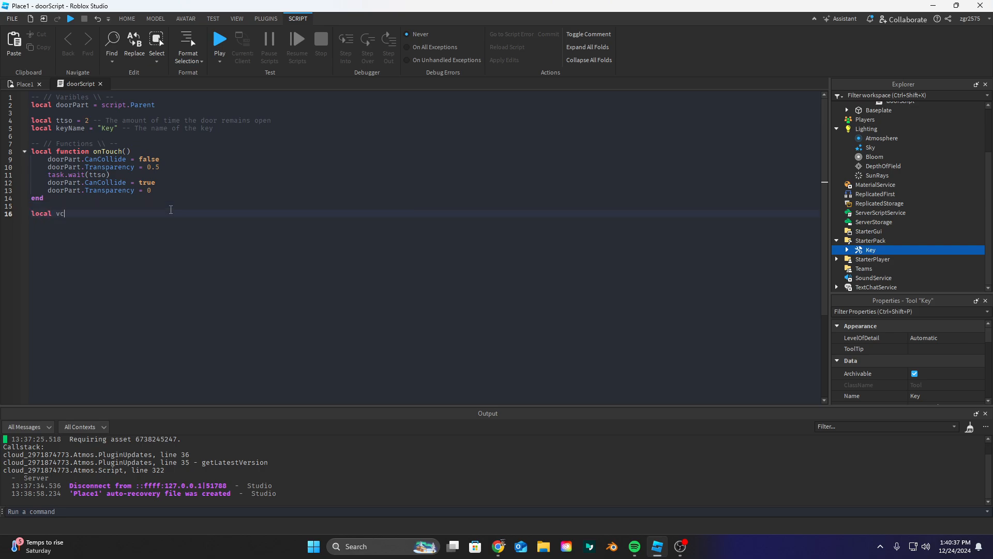
{"action": "type", "text": "alidateKey ="}
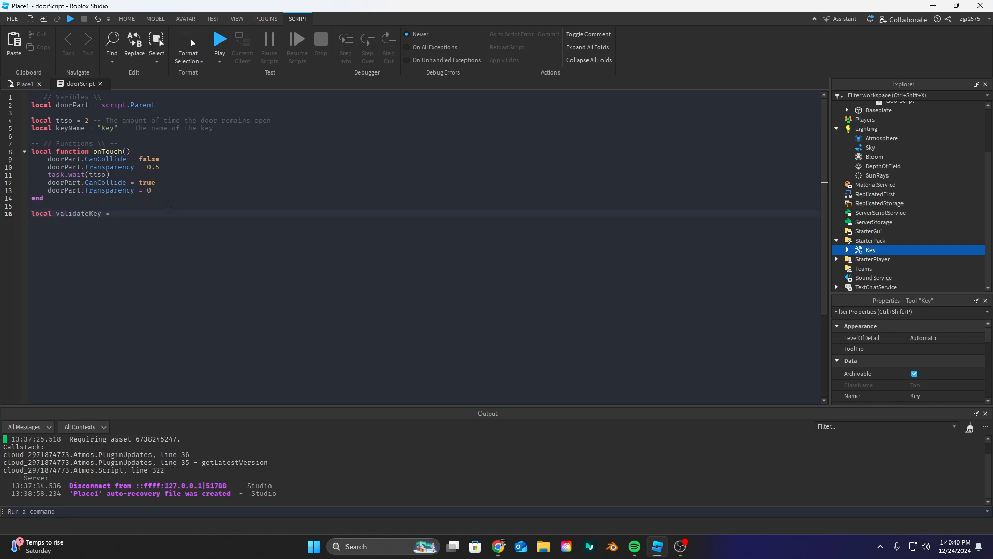
{"action": "key", "text": "BackSpace"}
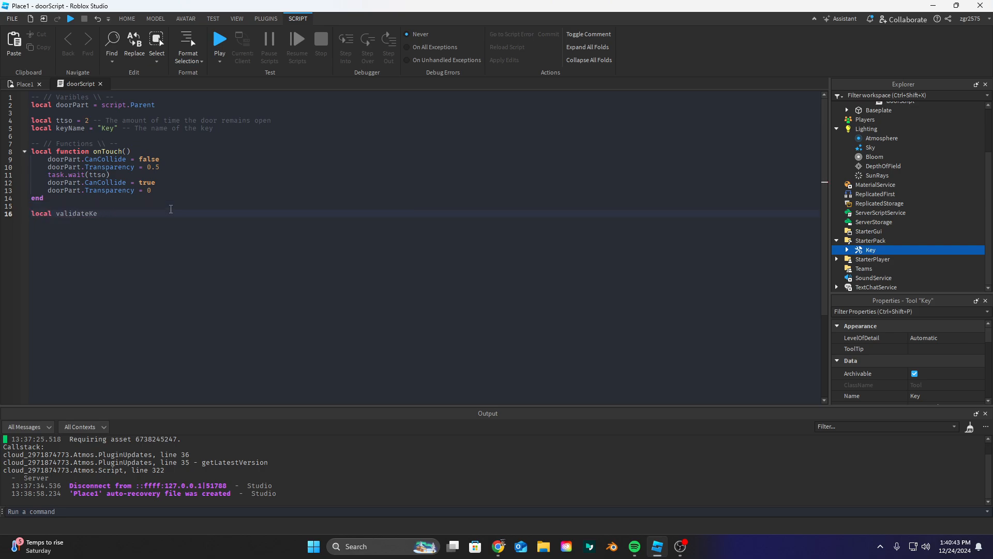
{"action": "type", "text": "function"}
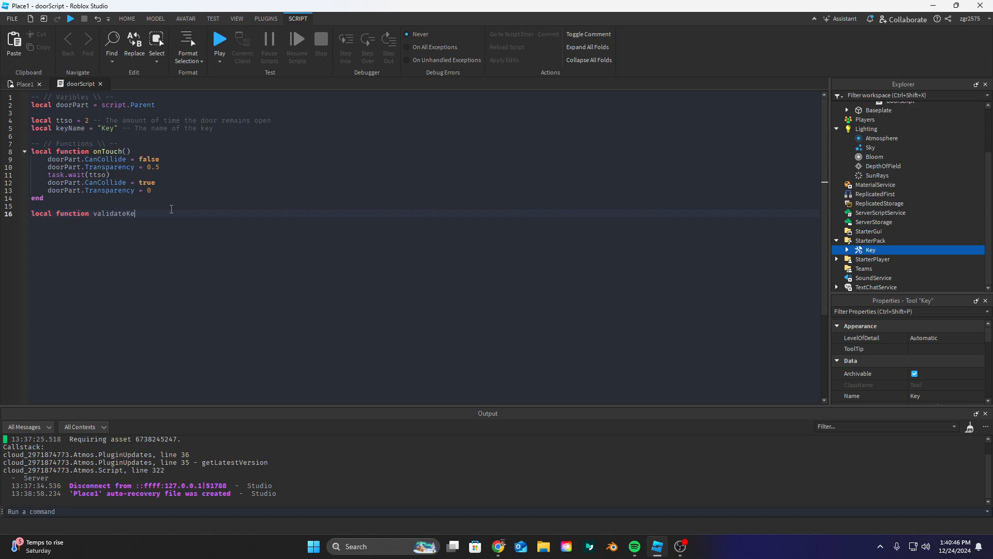
{"action": "type", "text": "y()"}
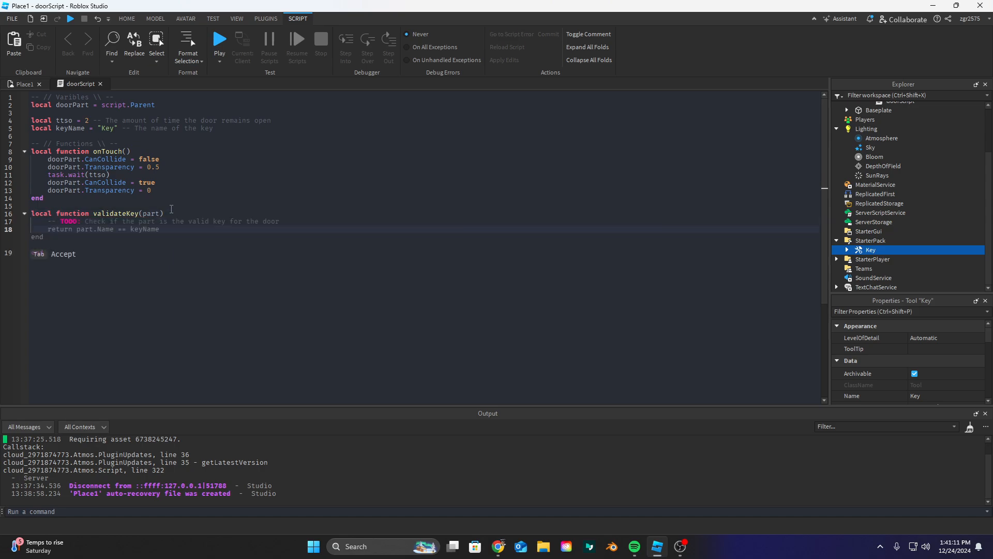
Write an if checking part:IsA("BasePart") and part:FindFirstChild("Value")
{"action": "type", "text": "if"}
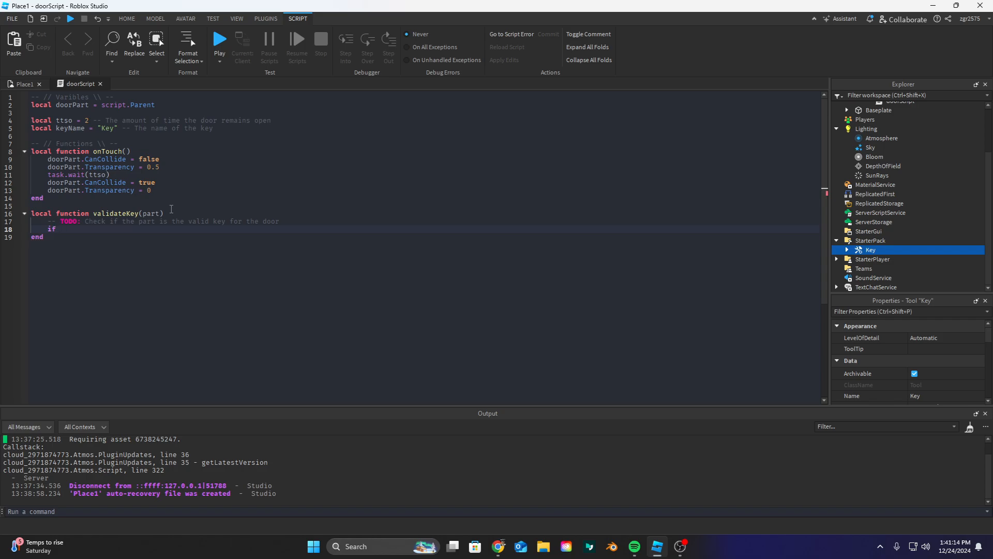
{"action": "type", "text": "part:i"}
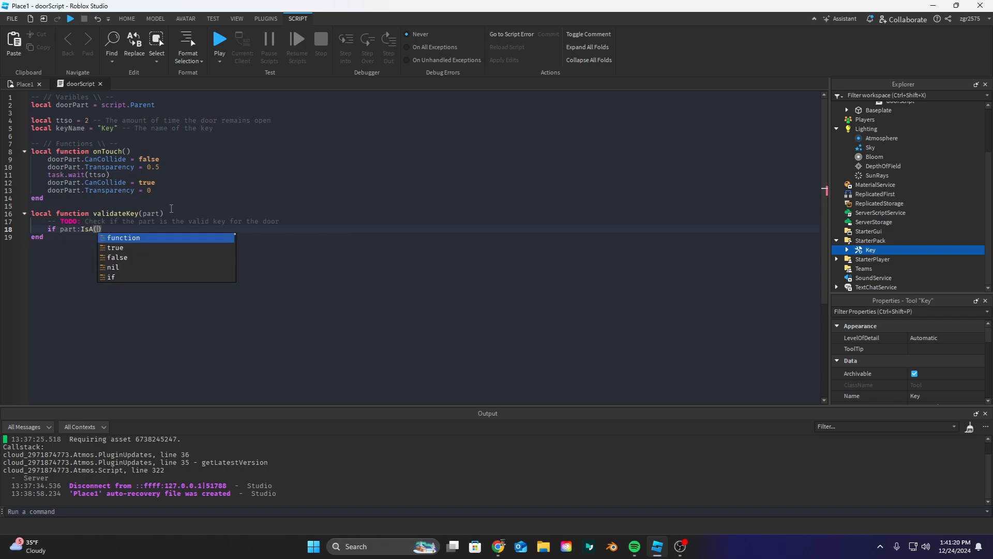
{"action": "type", "text": "\"BasePart\""}
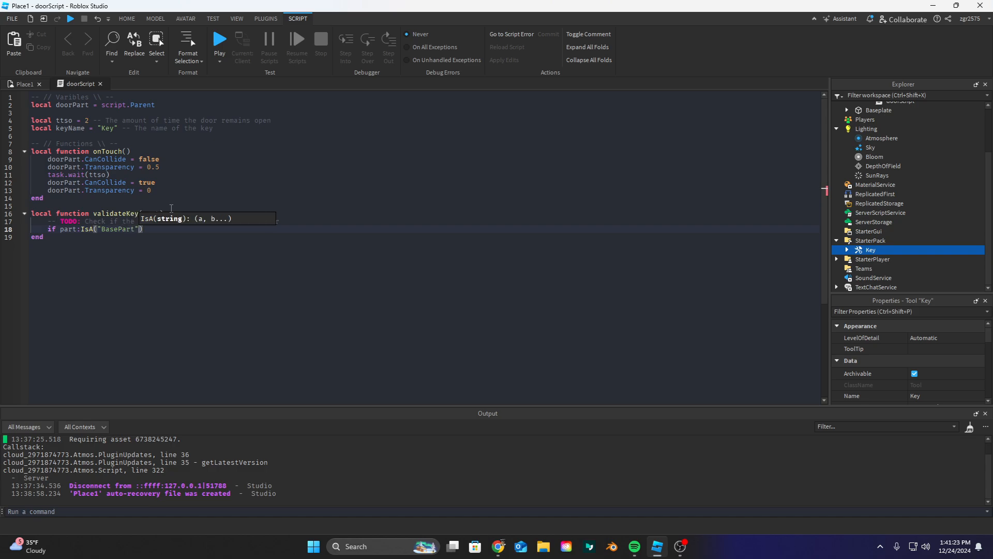
{"action": "type", "text": "and"}
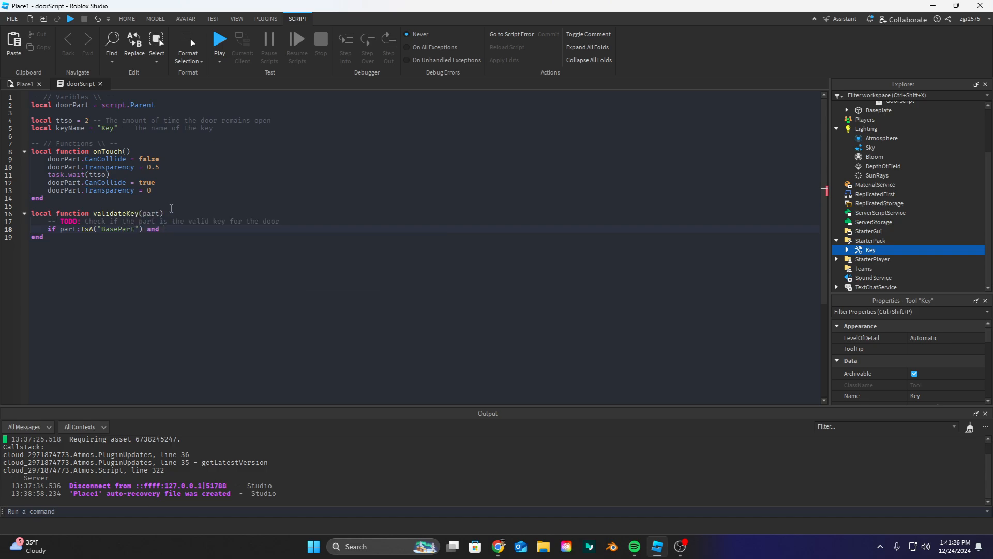
{"action": "type", "text": "part"}
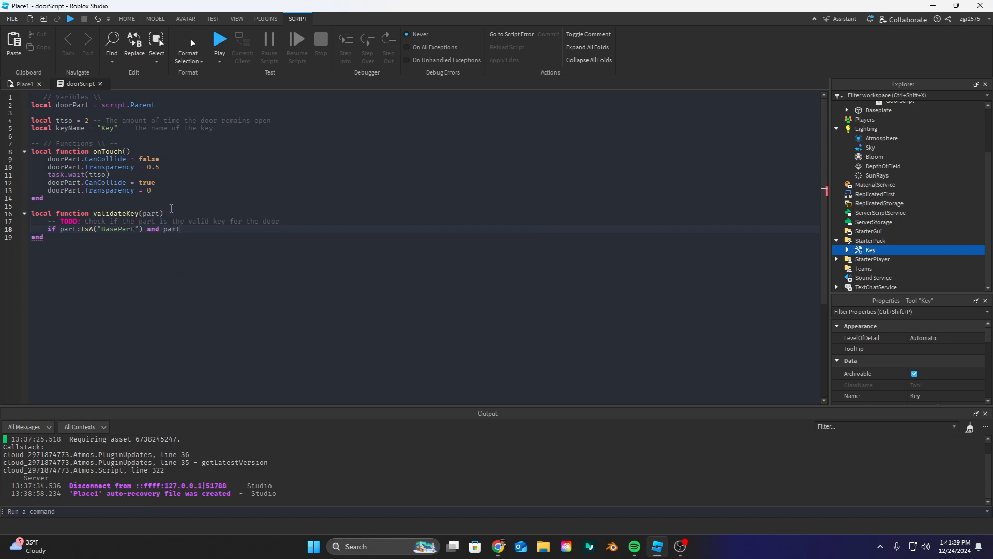
{"action": "type", "text": ":Find"}
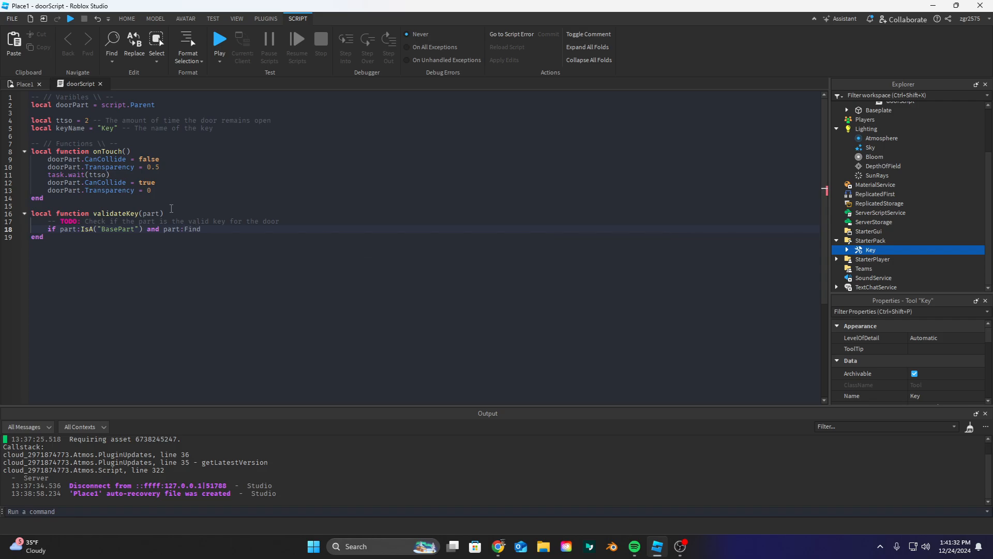
{"action": "type", "text": "FirstChild"}
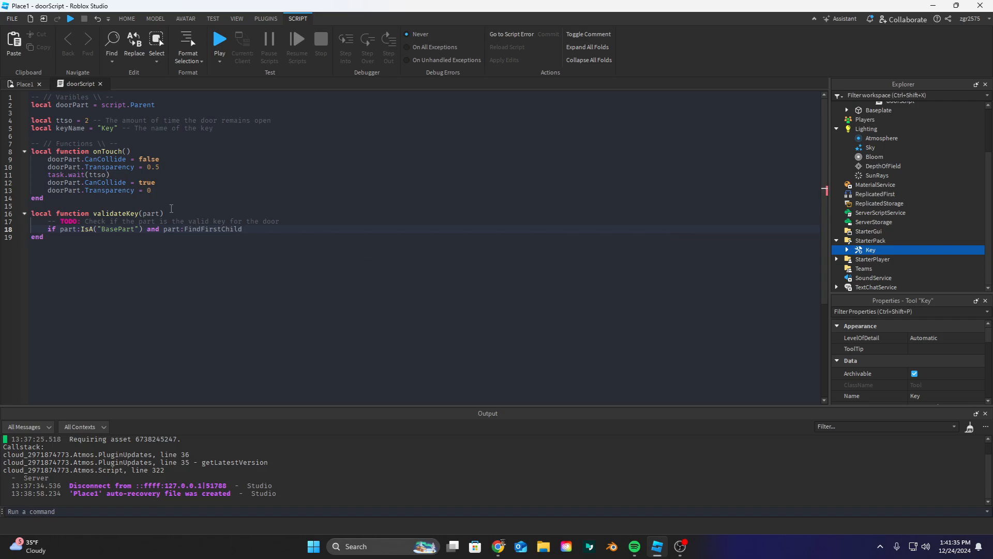
{"action": "type", "text": "(\"V\")"}
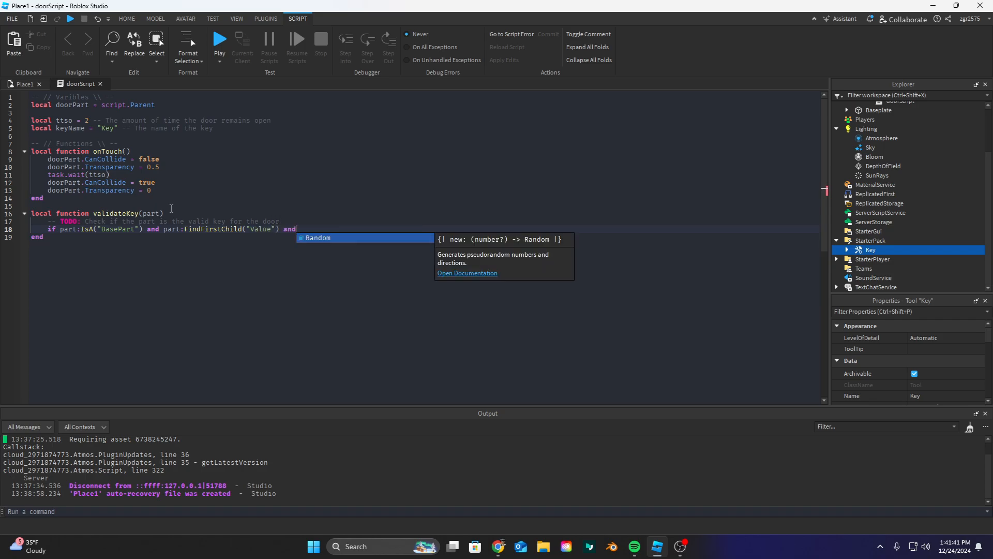
Nest checks that Value IsA("StringValue") and equals keyName, calling onTouch, then start a Connections comment
{"action": "type", "text": "part.Value"}
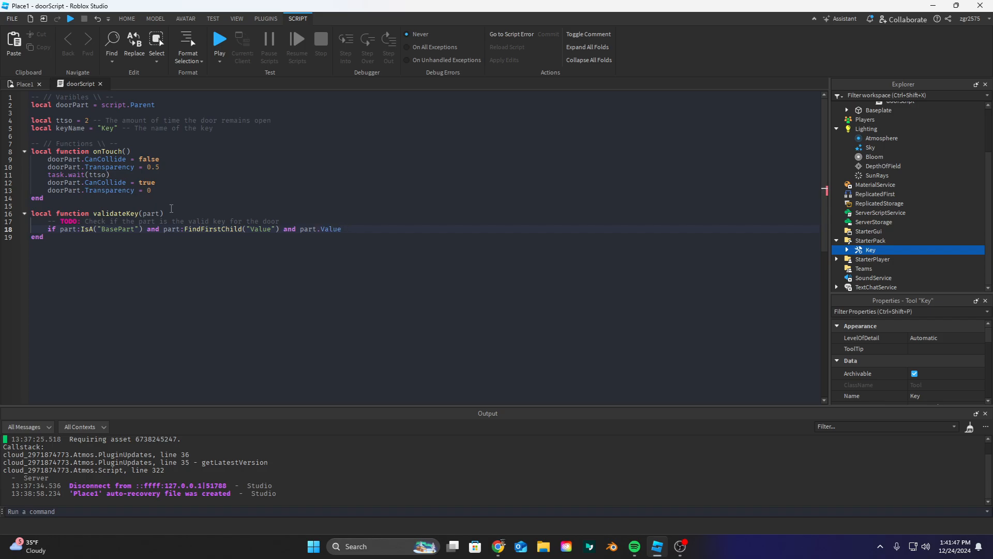
{"action": "type", "text": ":IsA(\"S\")"}
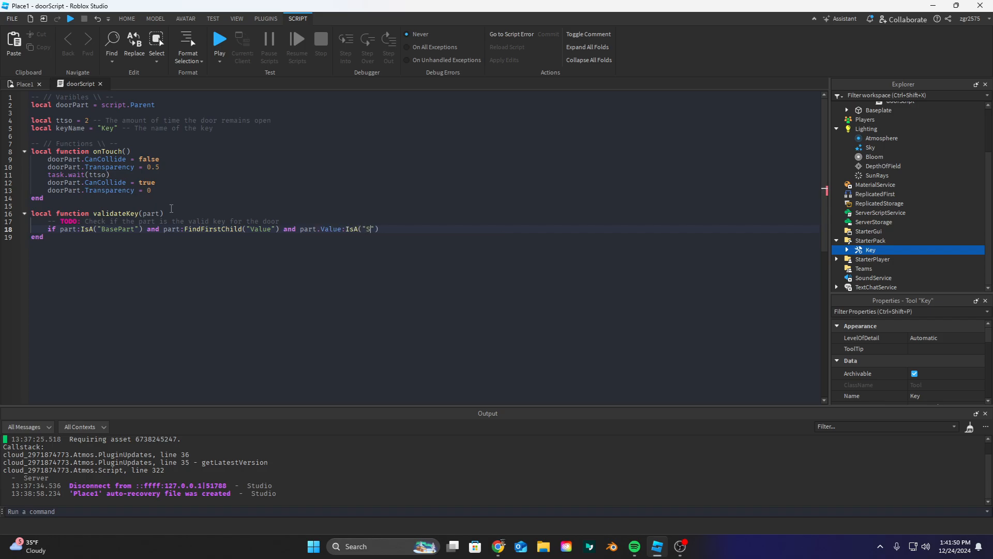
{"action": "type", "text": "tringValue"}
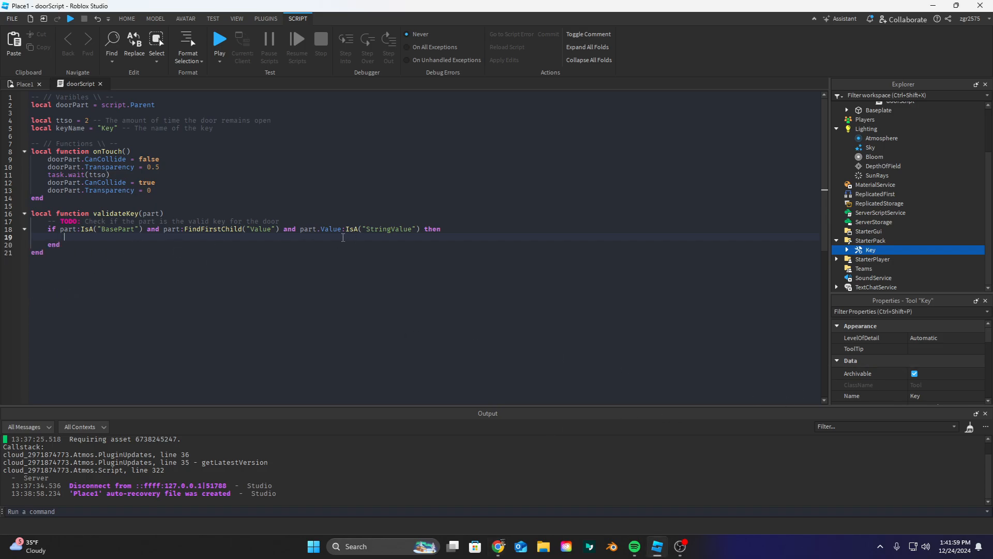
{"action": "type", "text": "if part.Value.Value"}
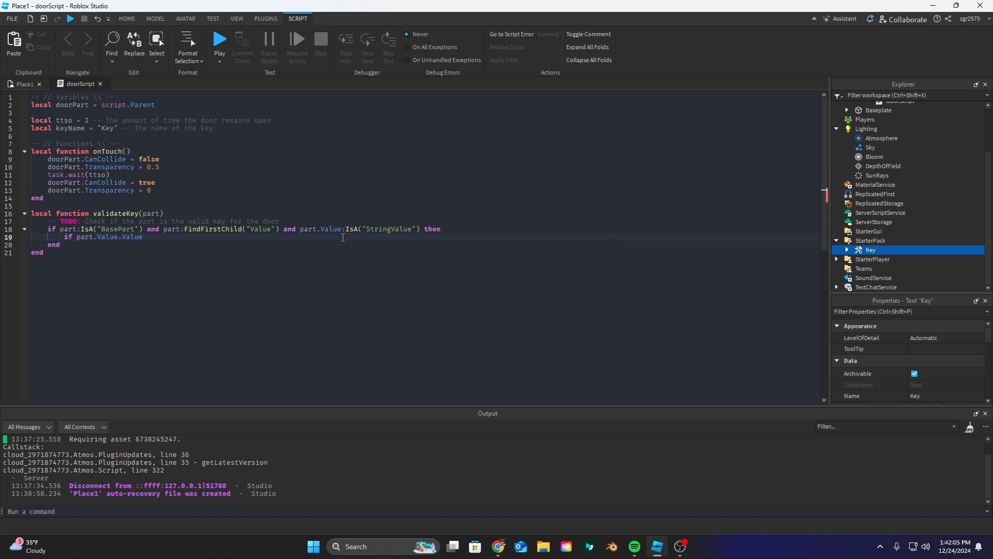
{"action": "type", "text": "== keyName then"}
{"action": "type", "text": "onTouch("}
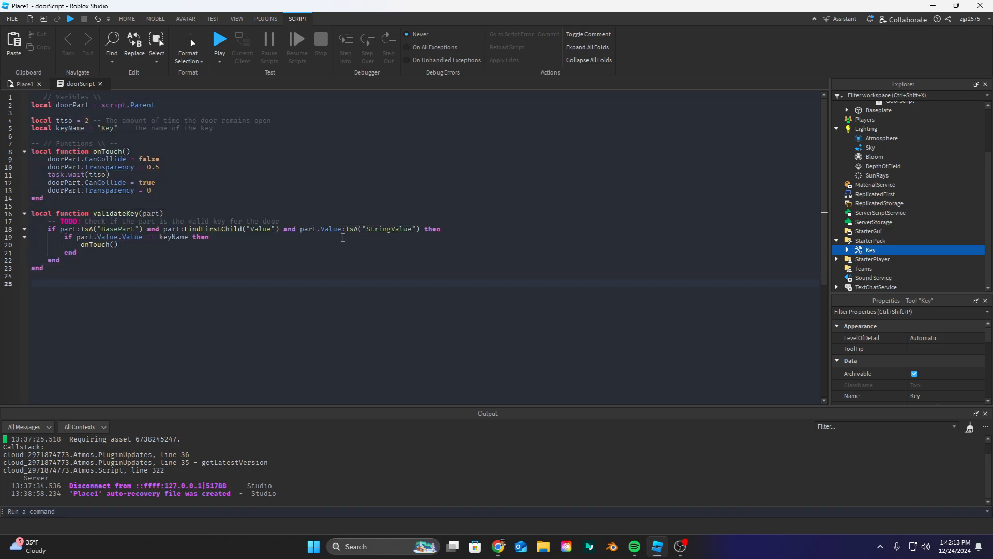
{"action": "type", "text": "-- // Connections \\ --"}
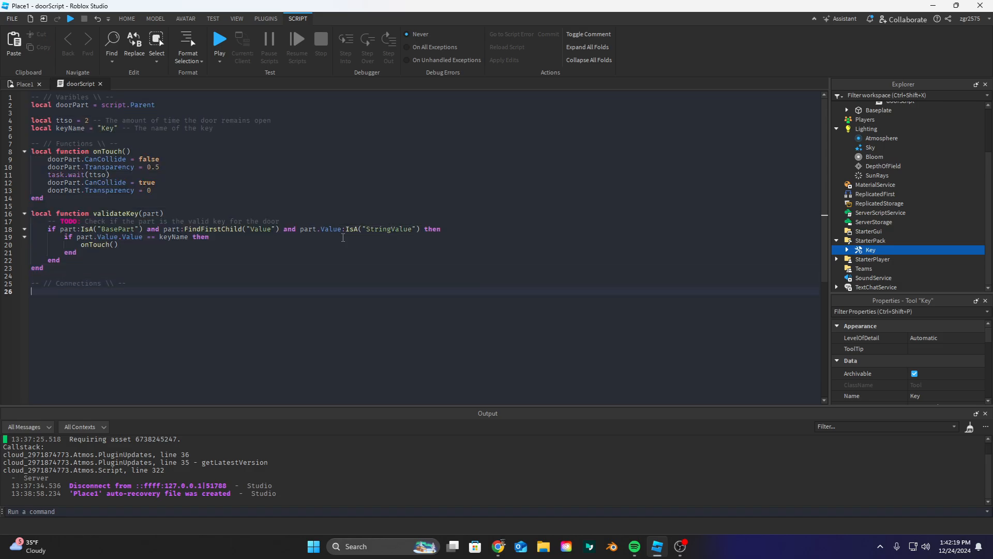
Connect doorPart.Touched to a function calling validateKey(a), then start a playtest
{"action": "type", "text": "doorPart.Touched"}
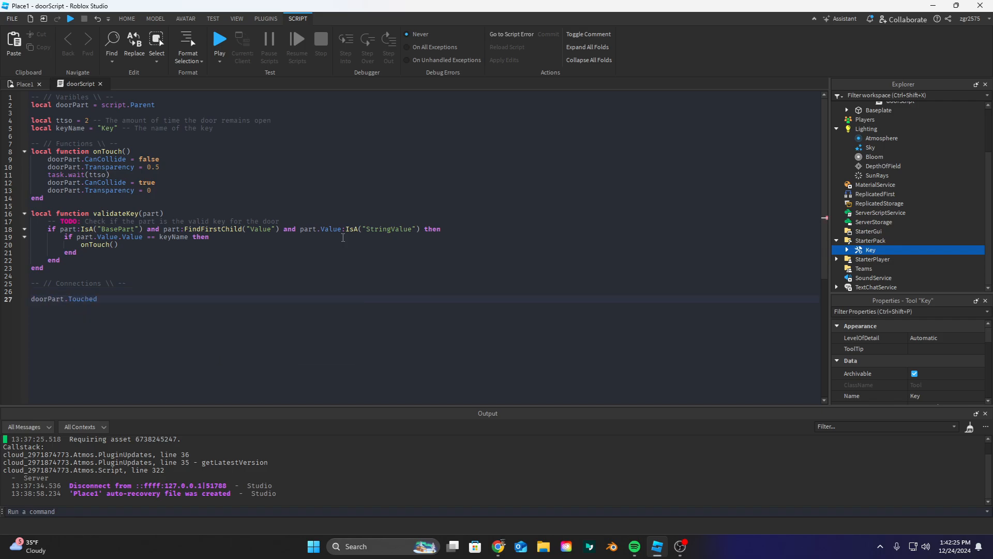
{"action": "type", "text": ":Connect(function(a)"}
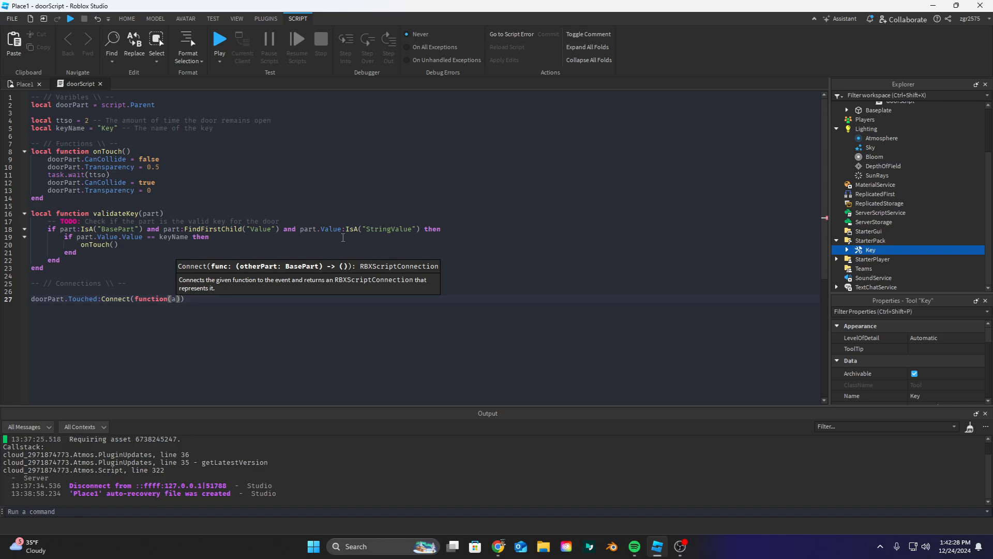
{"action": "type", "text": "end"}
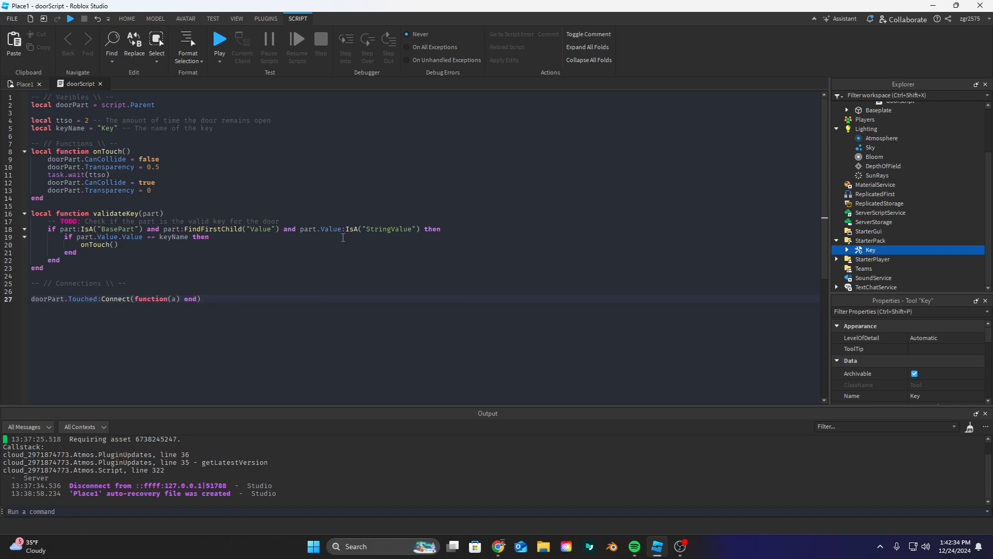
{"action": "type", "text": "validateKey(a)"}
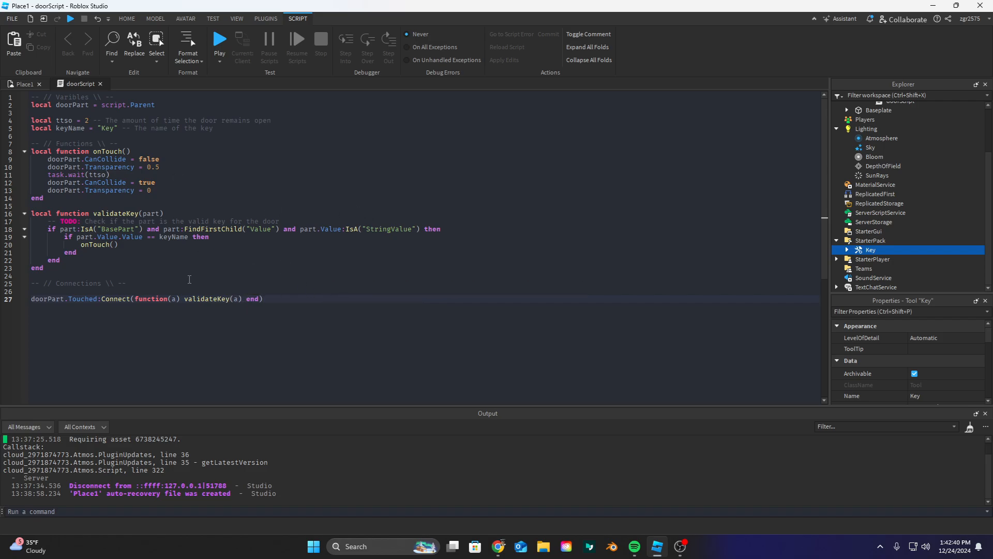
{"action": "left_click", "coordinate": [21, 84]}
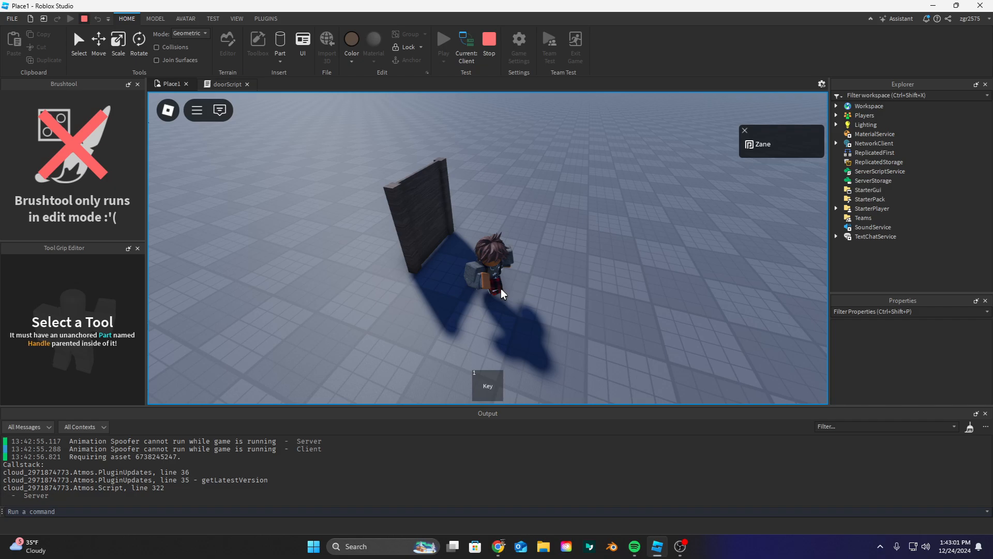
Stop the playtest to return to edit mode with the door and Key in the scene
{"action": "left_click", "coordinate": [487, 44]}
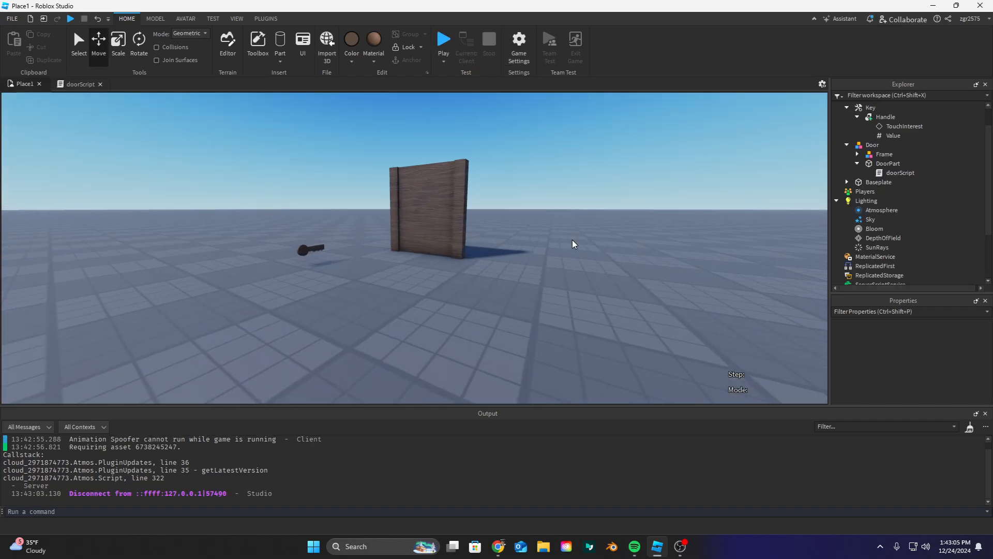
{"action": "mouse_move", "coordinate": [585, 293]}
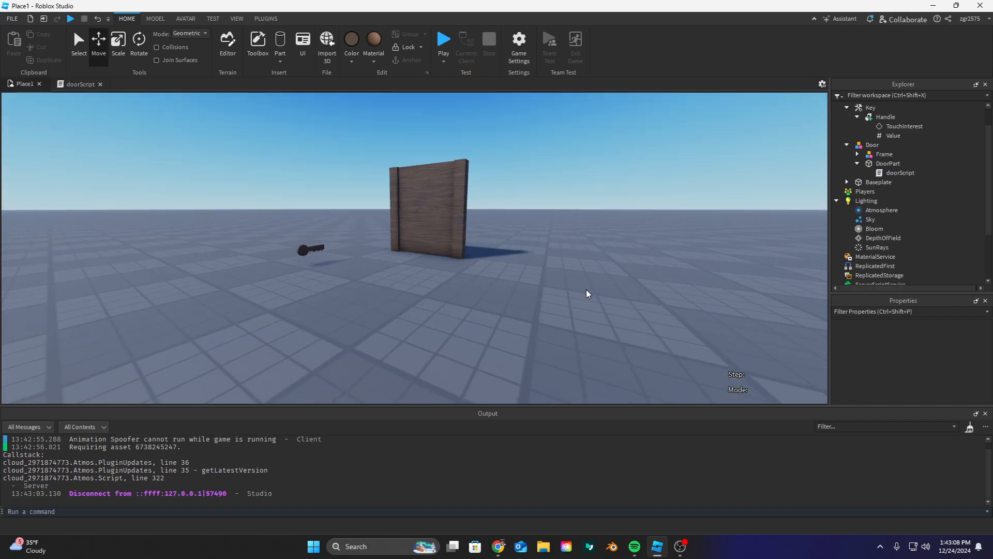